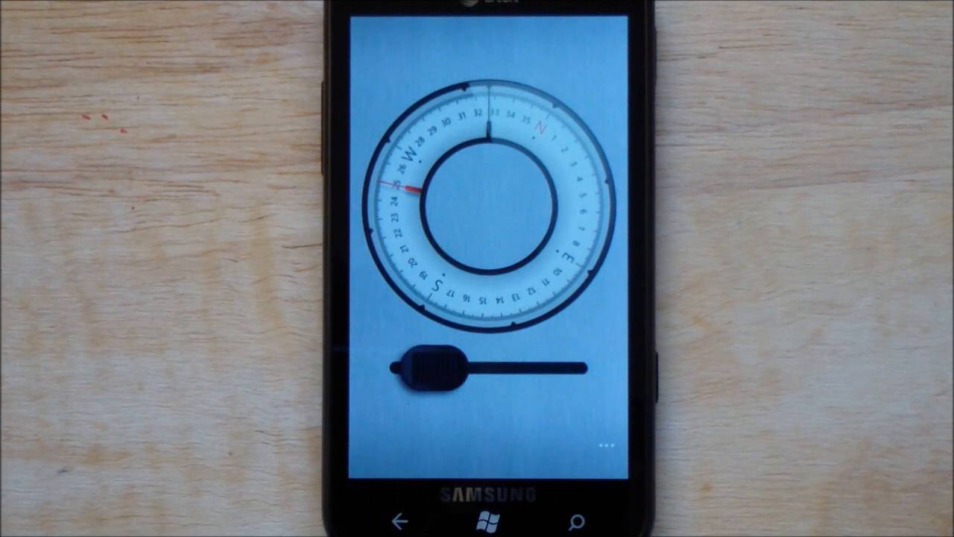
Step: Switch from the analog compass to the skins gallery showing the Standard skin
{"action": "left_click_drag", "start_coordinate": [429, 369], "coordinate": [429, 369]}
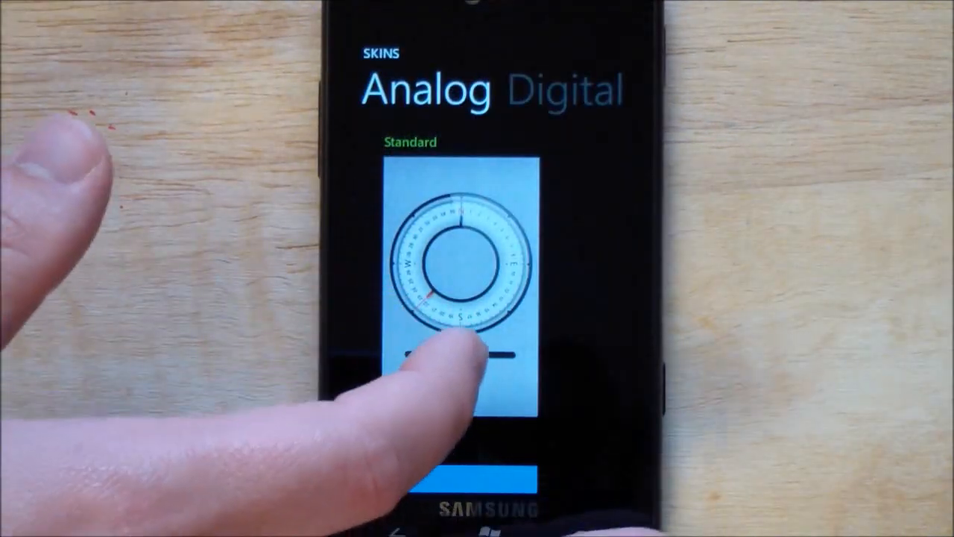
Step: Scroll past the camouflage and rusty skins to the Digital Metro skin
{"action": "scroll", "scroll_direction": "down", "scroll_amount": 3}
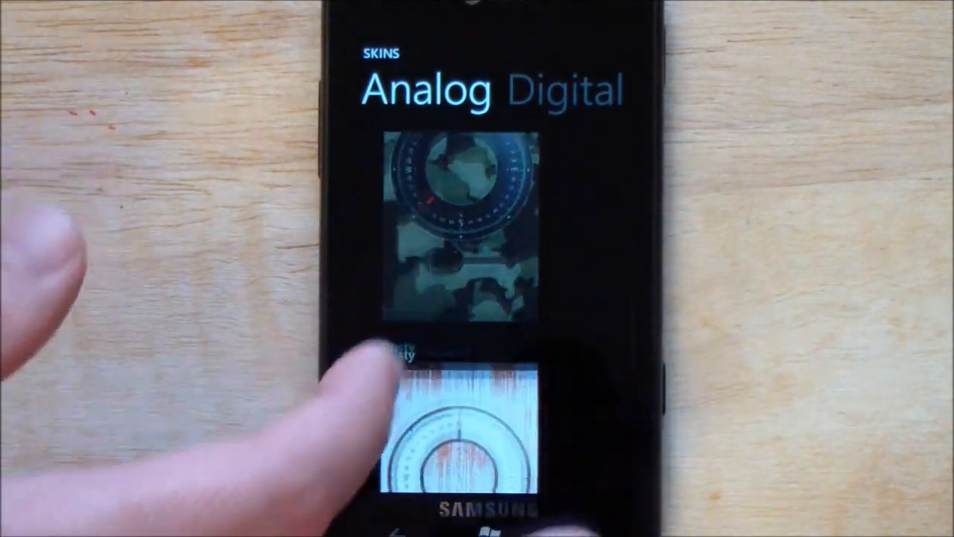
{"action": "left_click", "coordinate": [462, 425]}
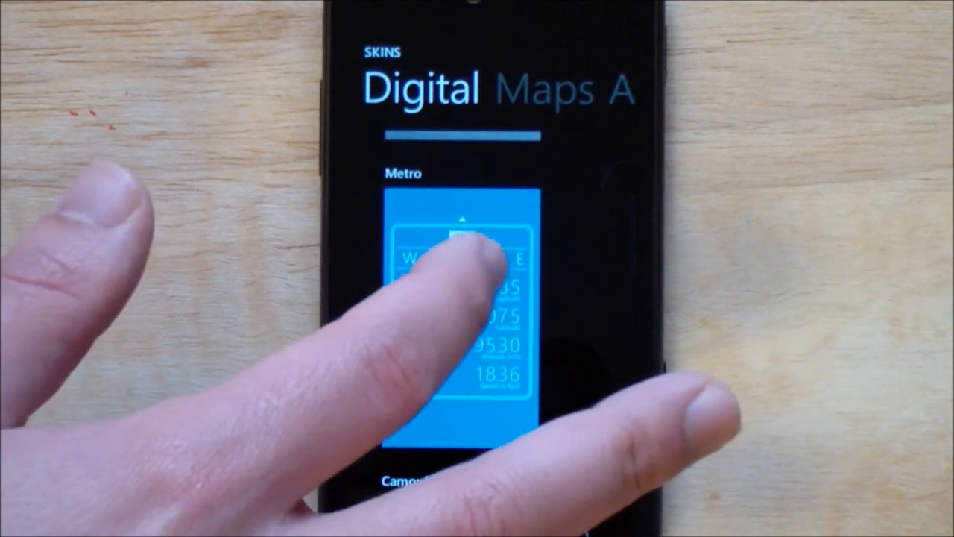
Step: Leave the skins page and switch the compass into map mode with the 298° heading
{"action": "left_click", "coordinate": [466, 298]}
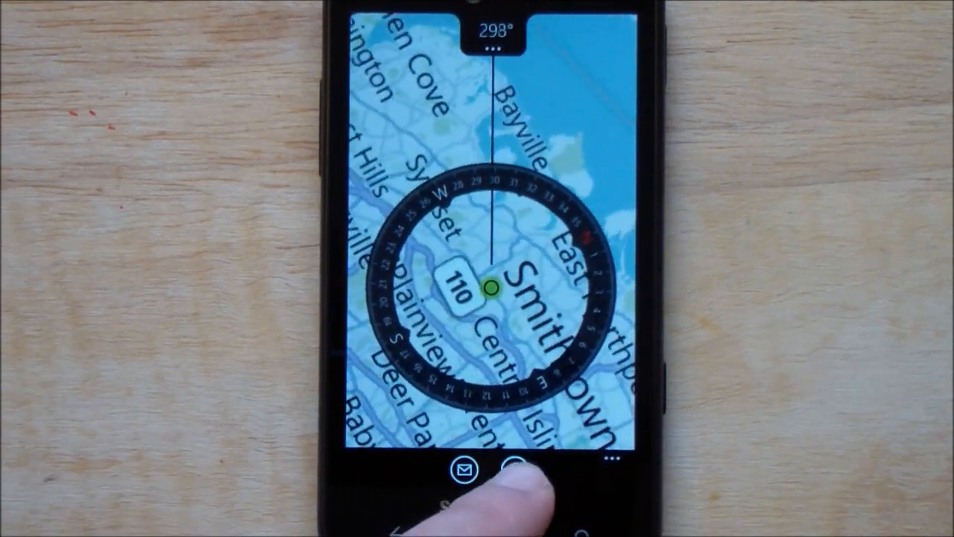
{"action": "left_click", "coordinate": [514, 468]}
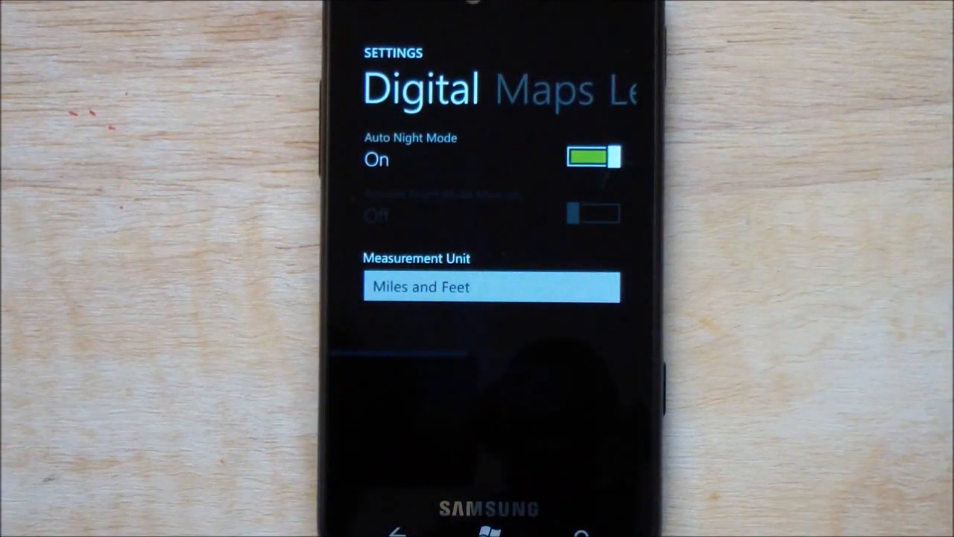
{"action": "mouse_move", "coordinate": [90, 335]}
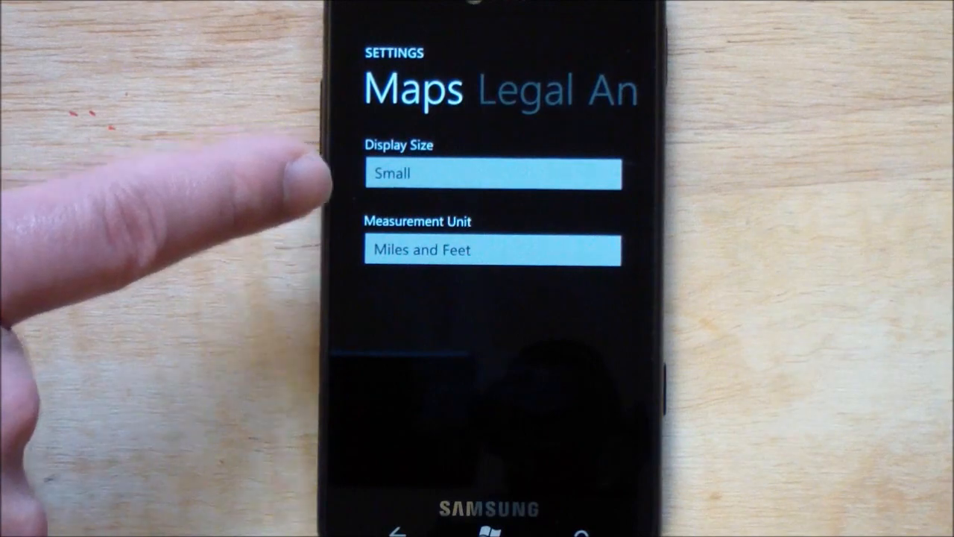
Step: Swipe past the Maps and Legal settings to the help needle and Small display size page
{"action": "scroll", "scroll_direction": "left", "scroll_amount": 3}
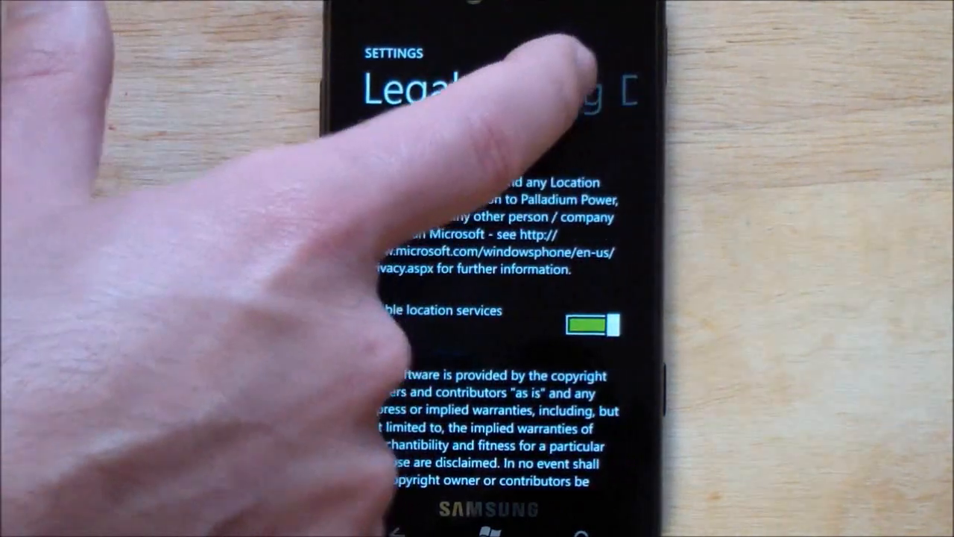
{"action": "scroll", "scroll_direction": "down", "scroll_amount": 3}
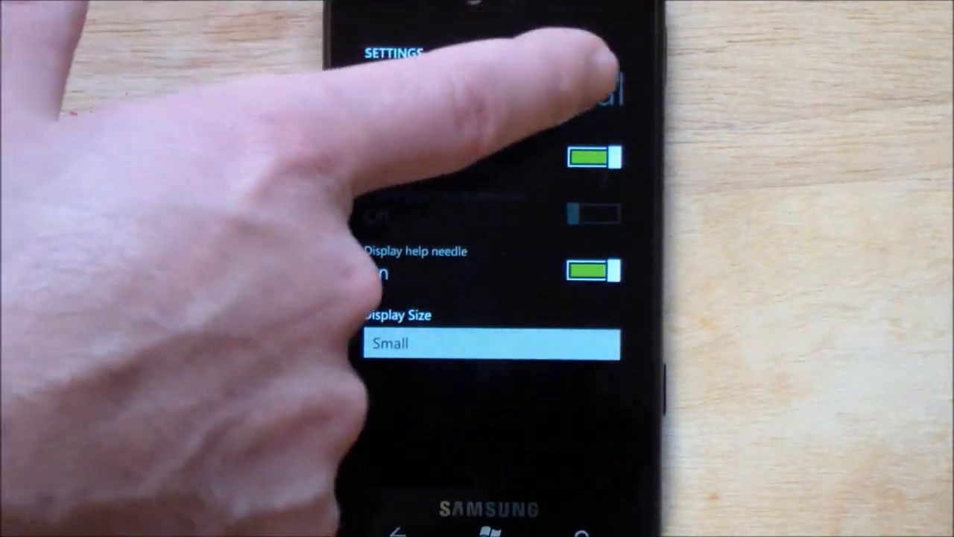